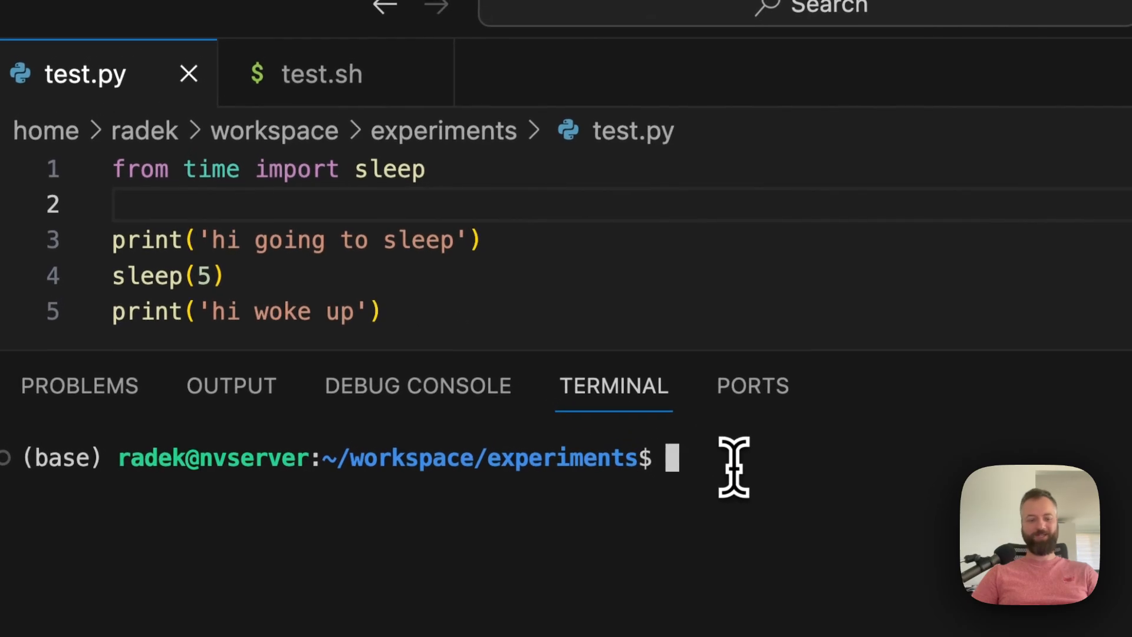
# Start running test.py with python in the terminal.
pyautogui.write('python test.py')
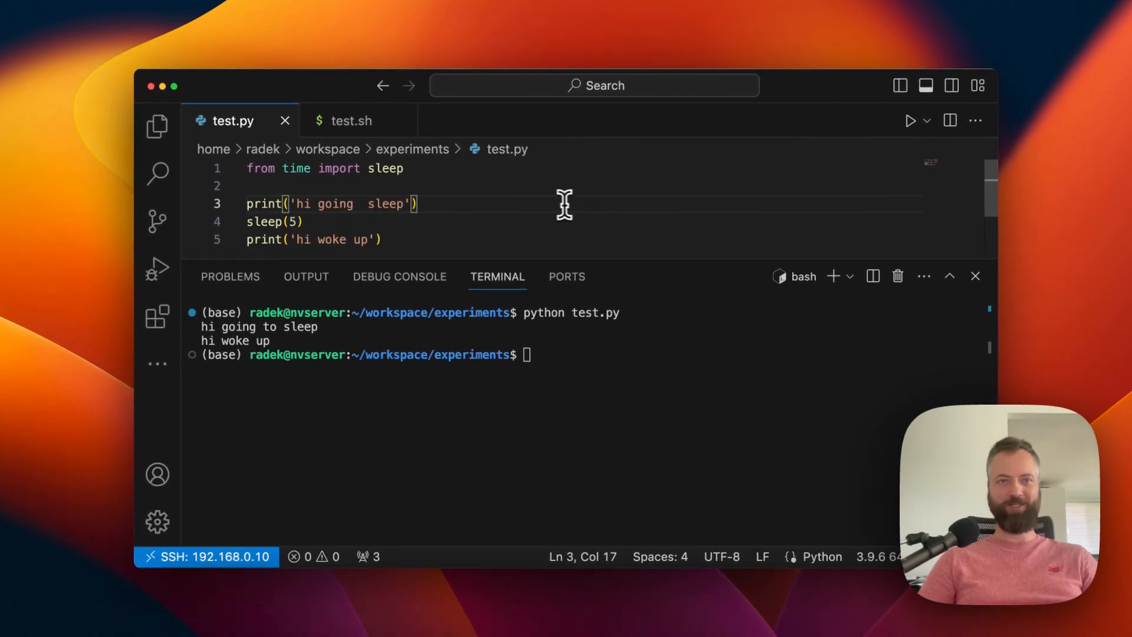
# Switch to the test.sh tab and start running it with bash in the terminal.
pyautogui.click(353, 120)
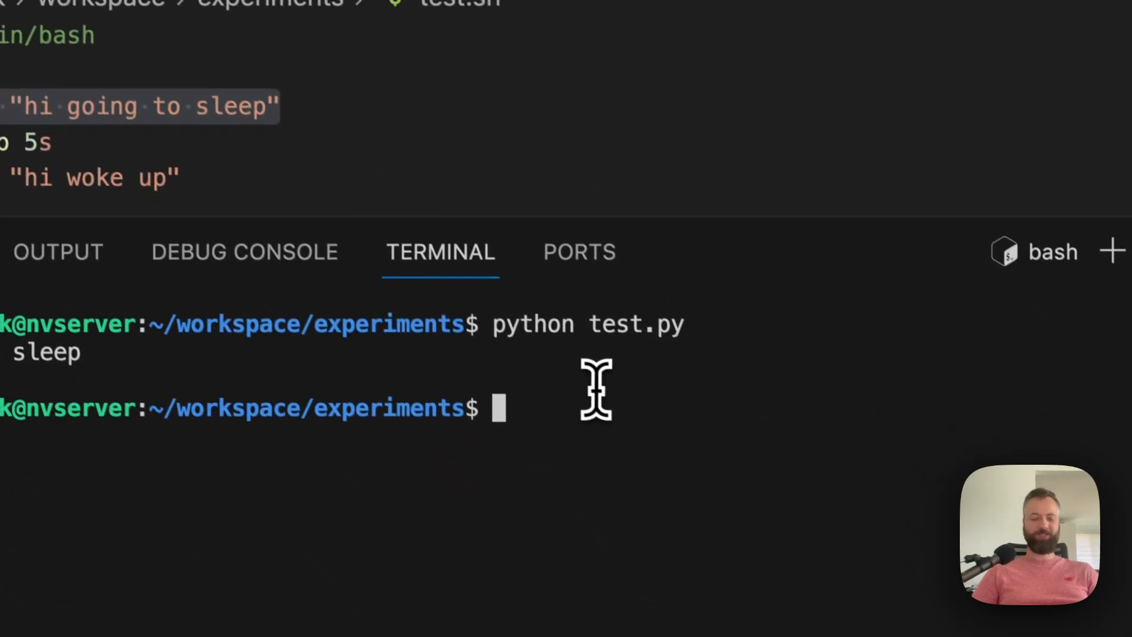
pyautogui.write('bash test.sh')
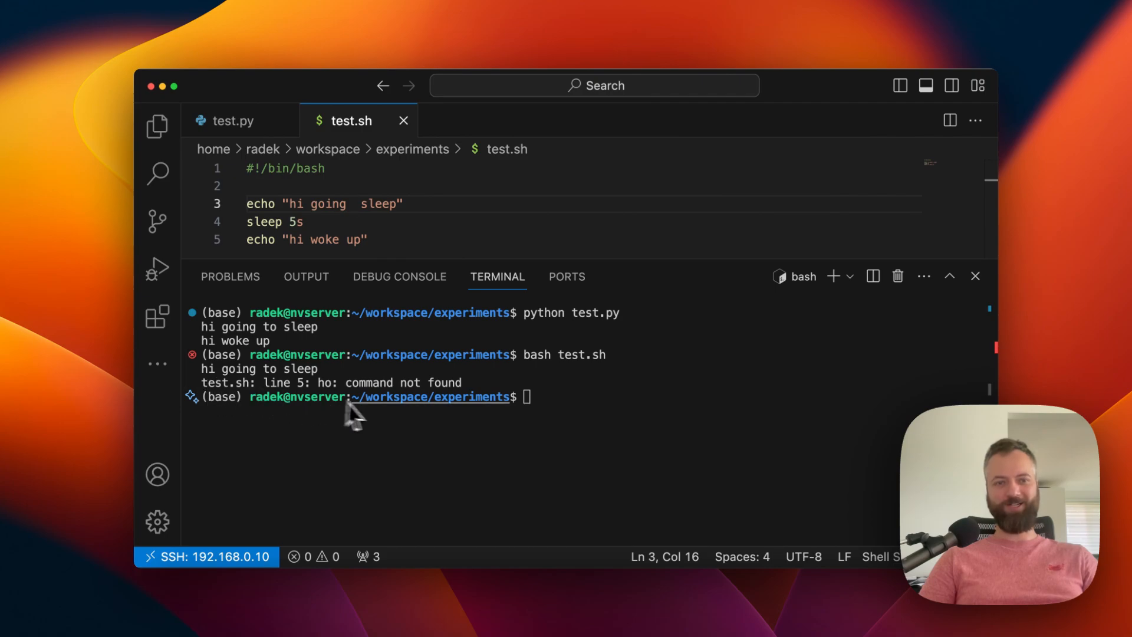
pyautogui.moveTo(378, 464)
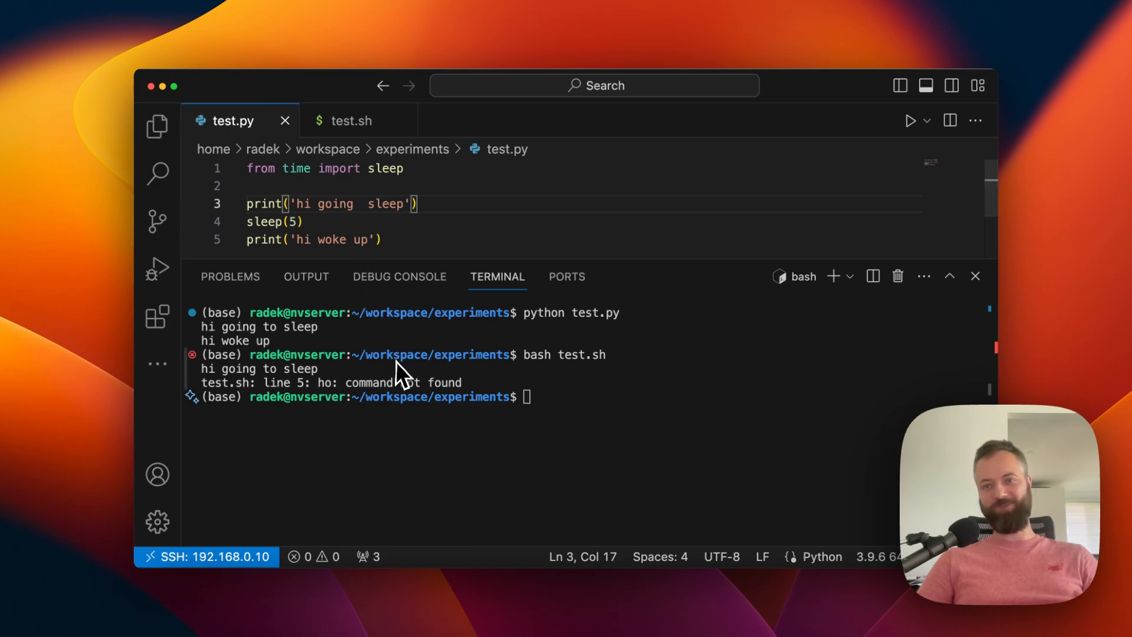
pyautogui.moveTo(370, 280)
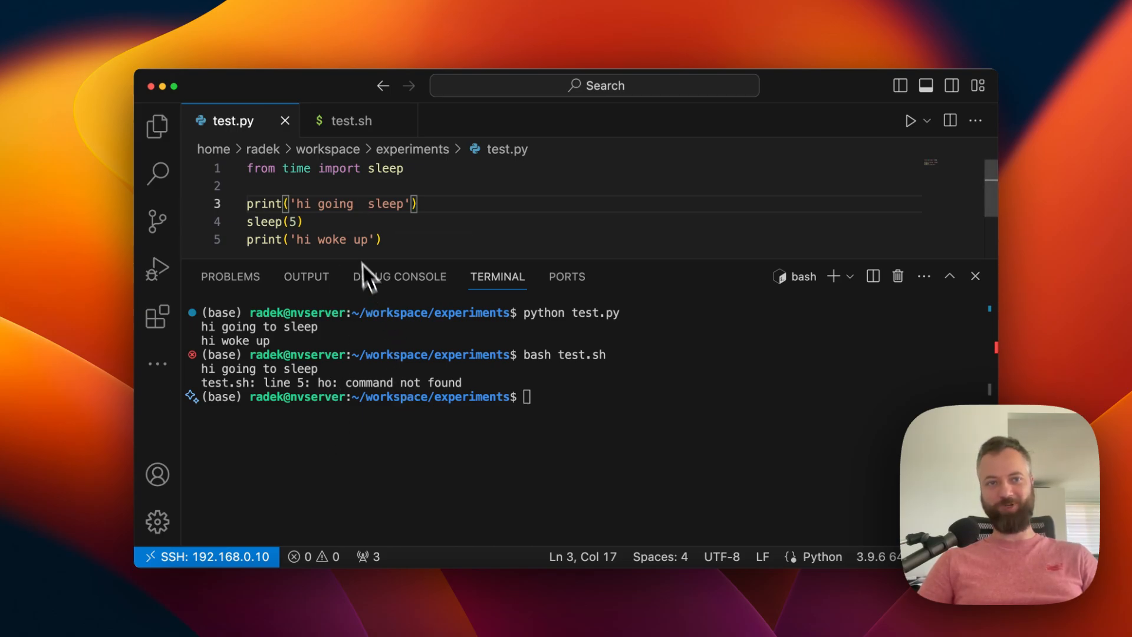